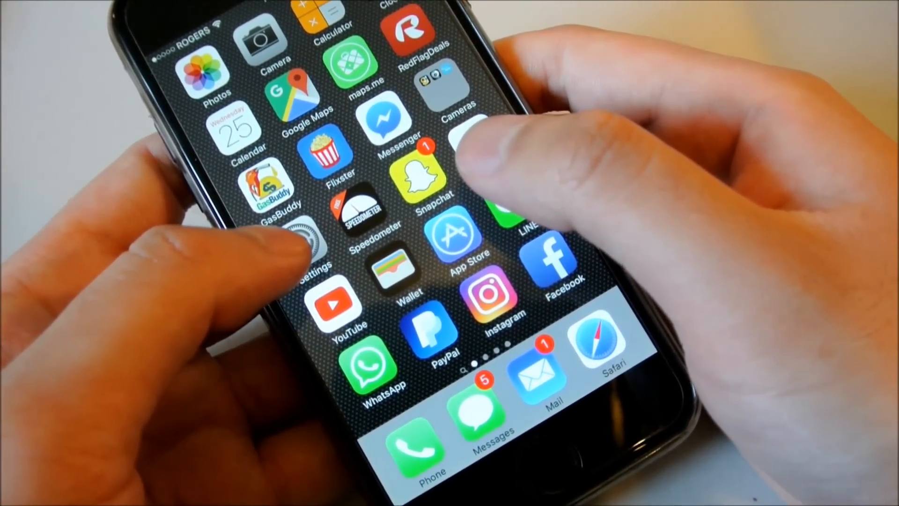
# Check per-app storage usage in Settings and return from the list.
pyautogui.click(308, 252)
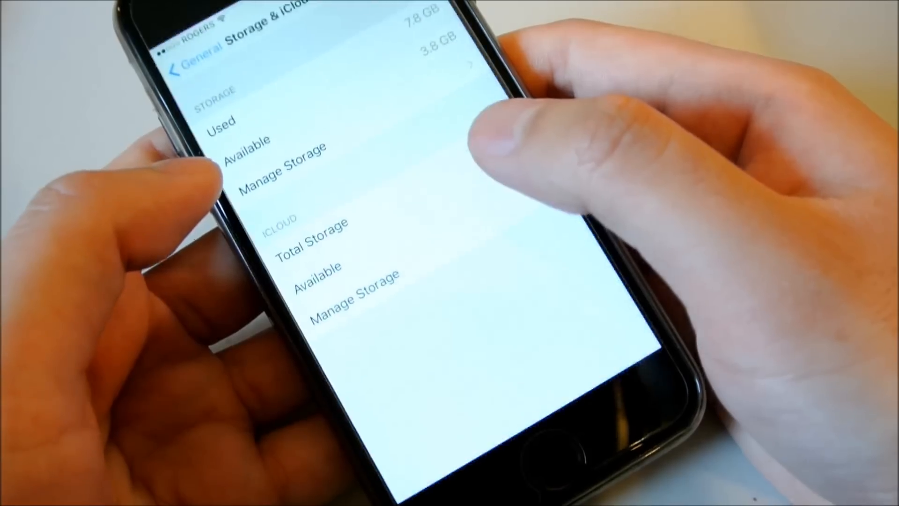
pyautogui.click(183, 65)
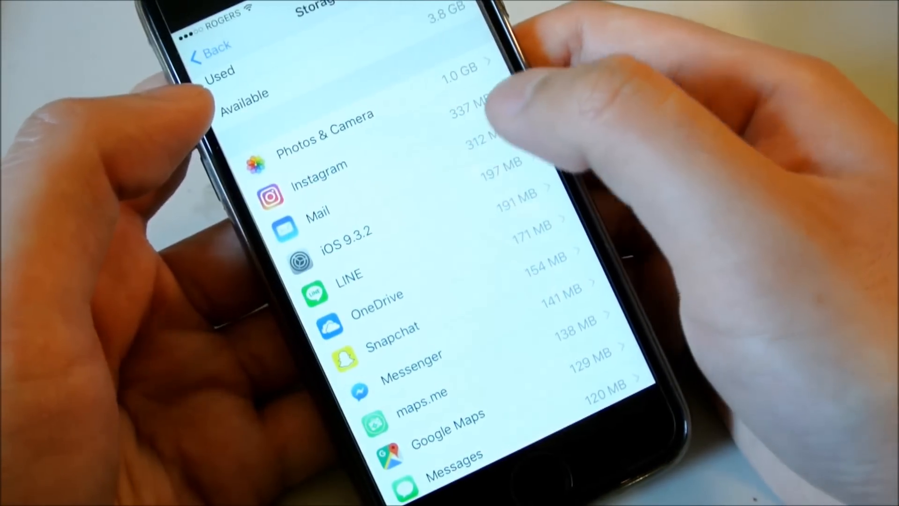
pyautogui.click(319, 184)
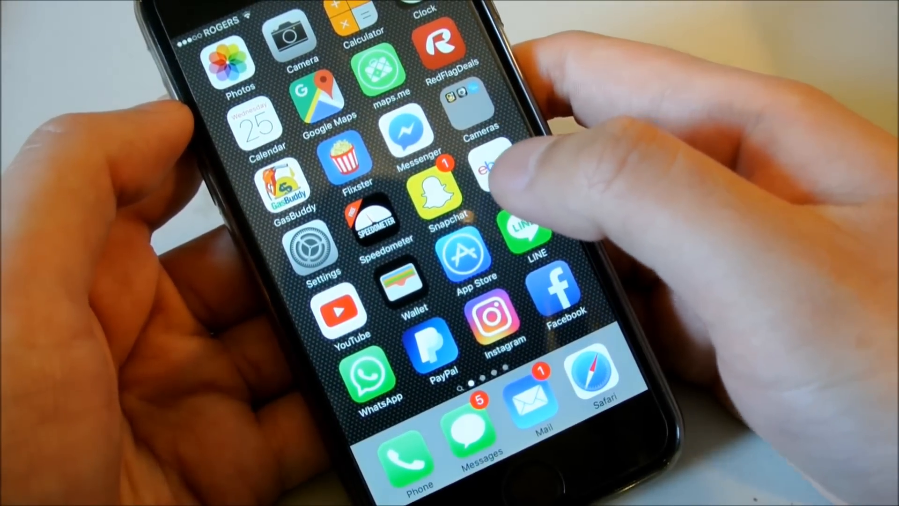
# Search the iTunes Store for 'lord' to find an oversized movie.
pyautogui.hscroll(-3)
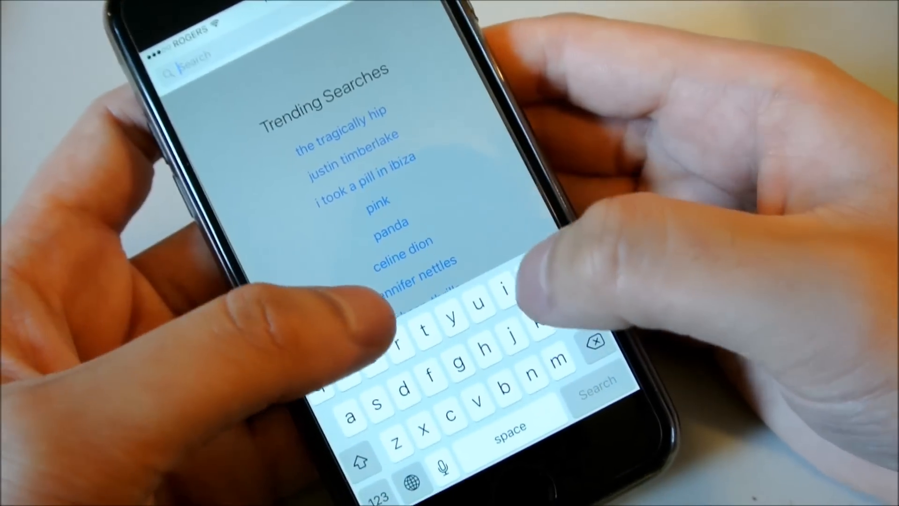
pyautogui.write('lord')
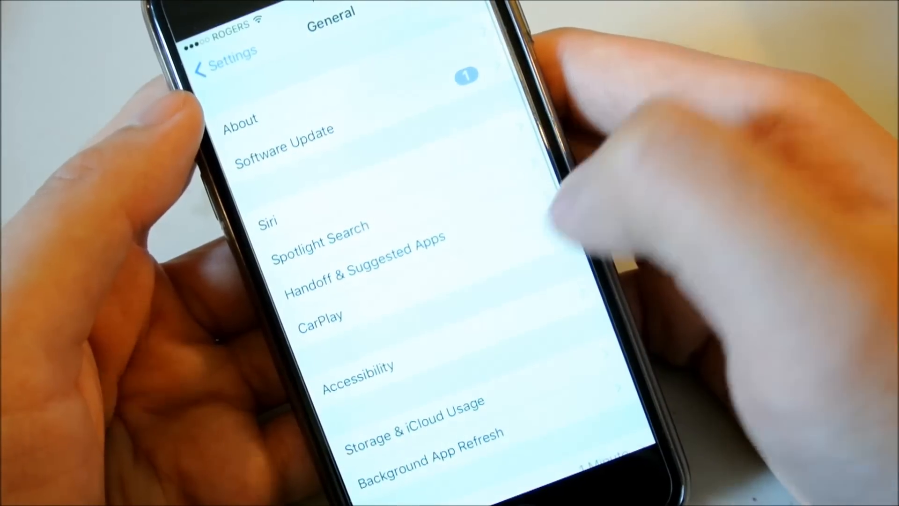
# Scroll the General page to reveal Storage & iCloud Usage and Auto-Lock.
pyautogui.scroll(3)
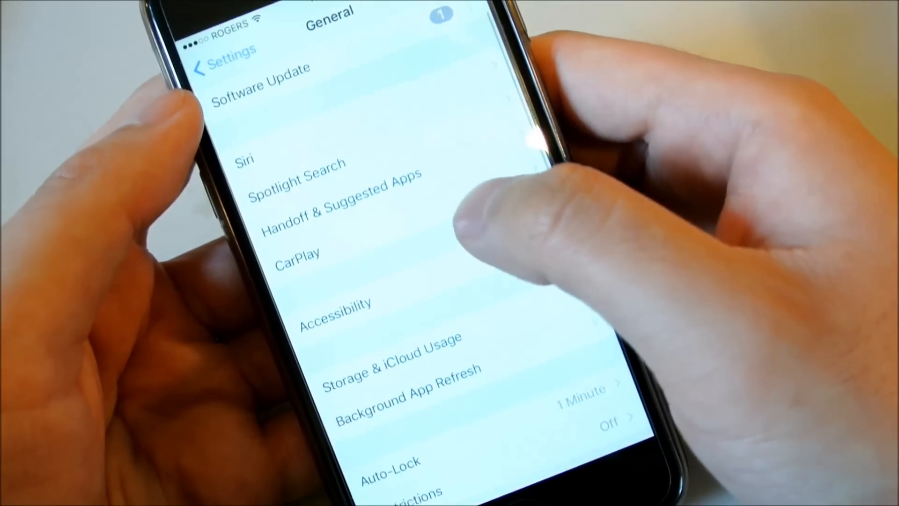